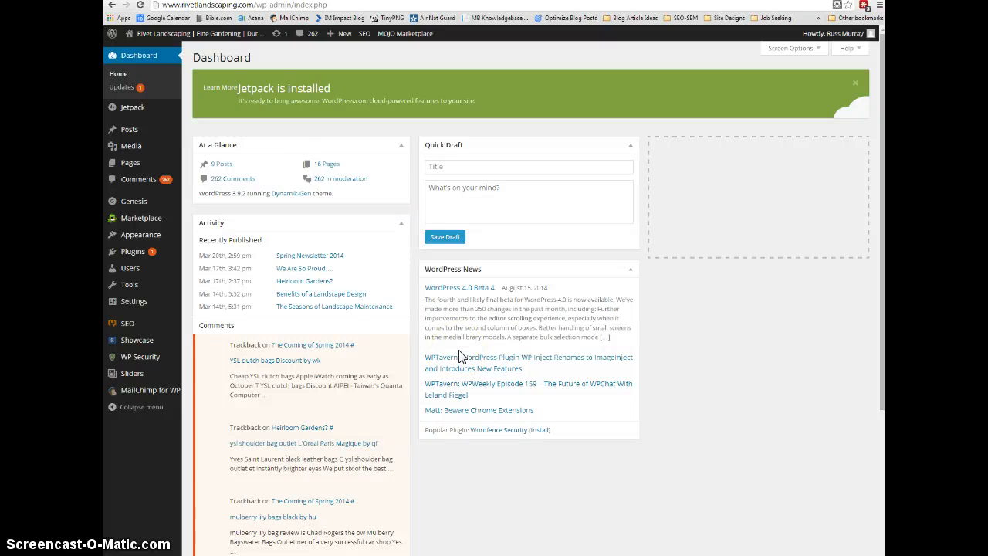
pyautogui.moveTo(417, 309)
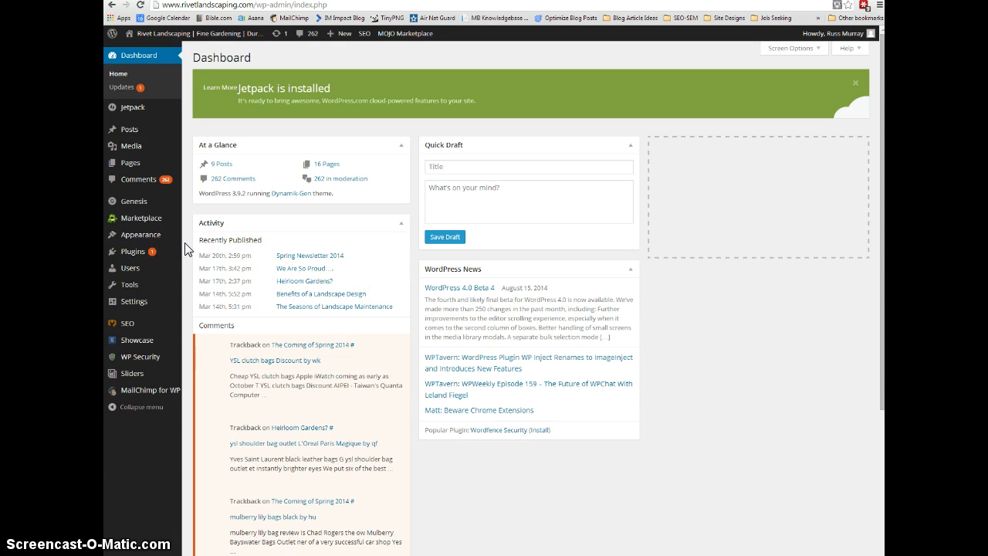
pyautogui.moveTo(469, 152)
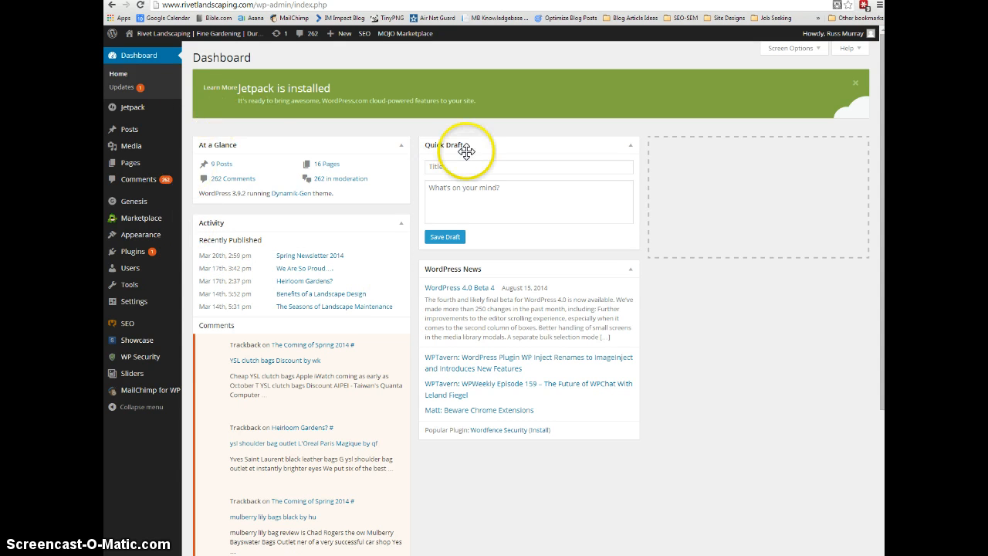
pyautogui.moveTo(276, 176)
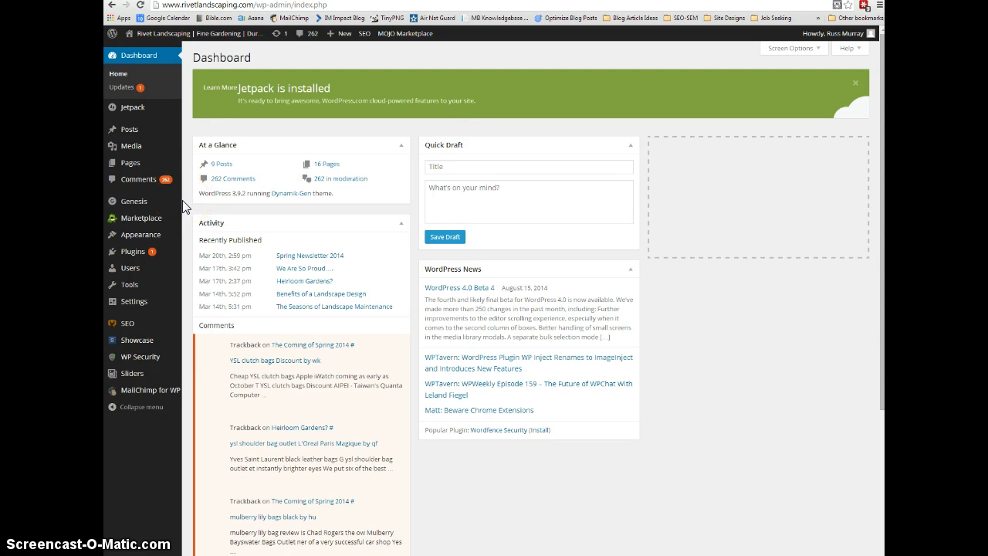
pyautogui.moveTo(128, 133)
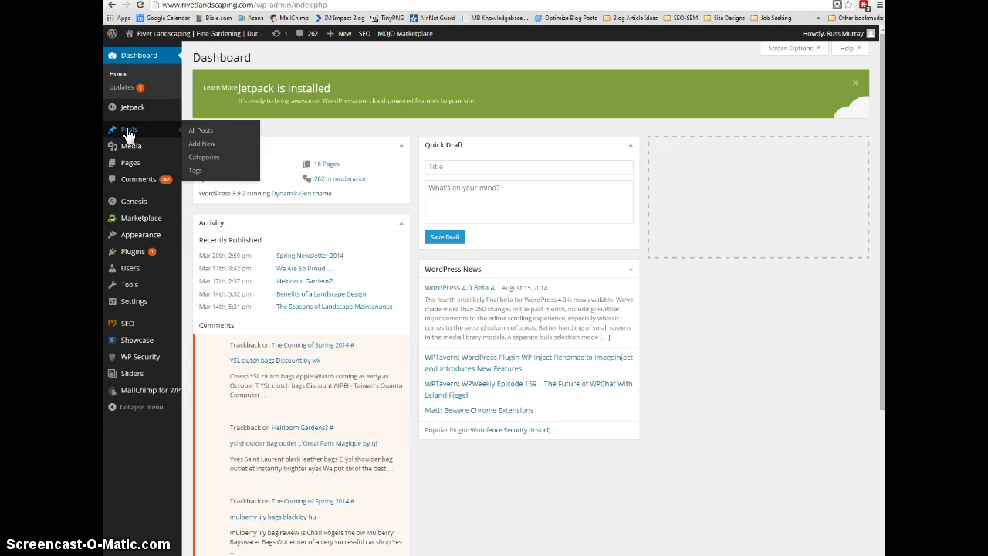
pyautogui.moveTo(202, 144)
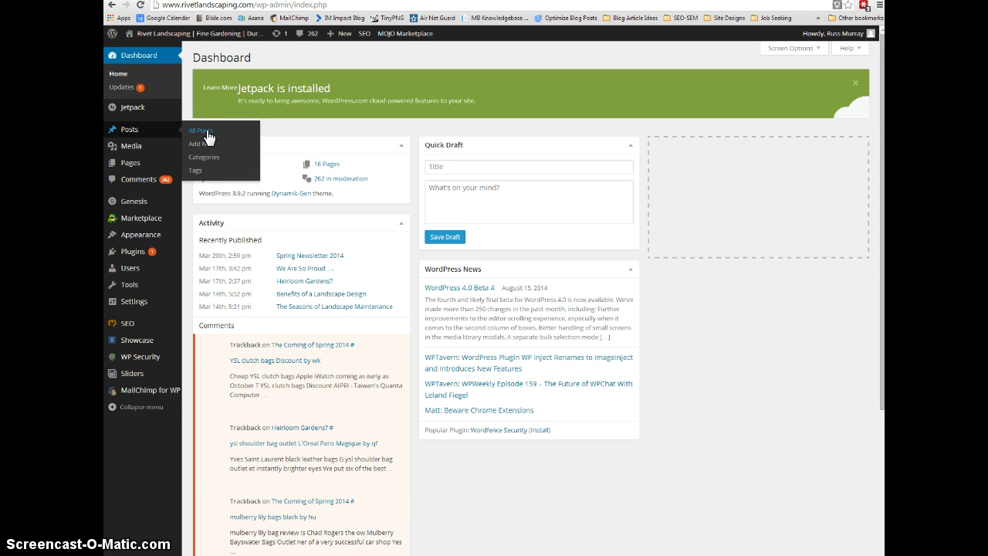
# Open All Posts from the Posts menu in the admin sidebar.
pyautogui.click(203, 130)
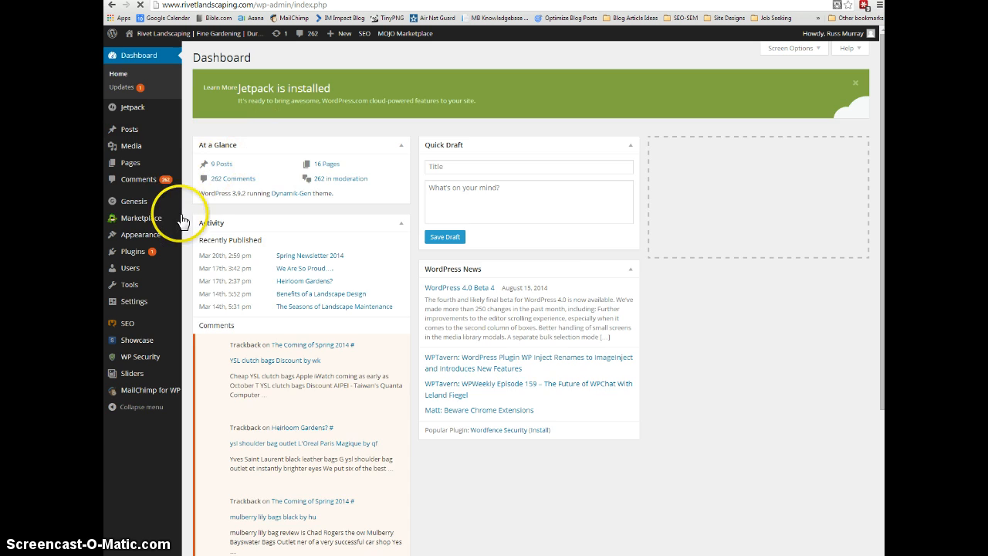
# Open the 'We Are So Proud….' post from the posts list.
pyautogui.click(131, 129)
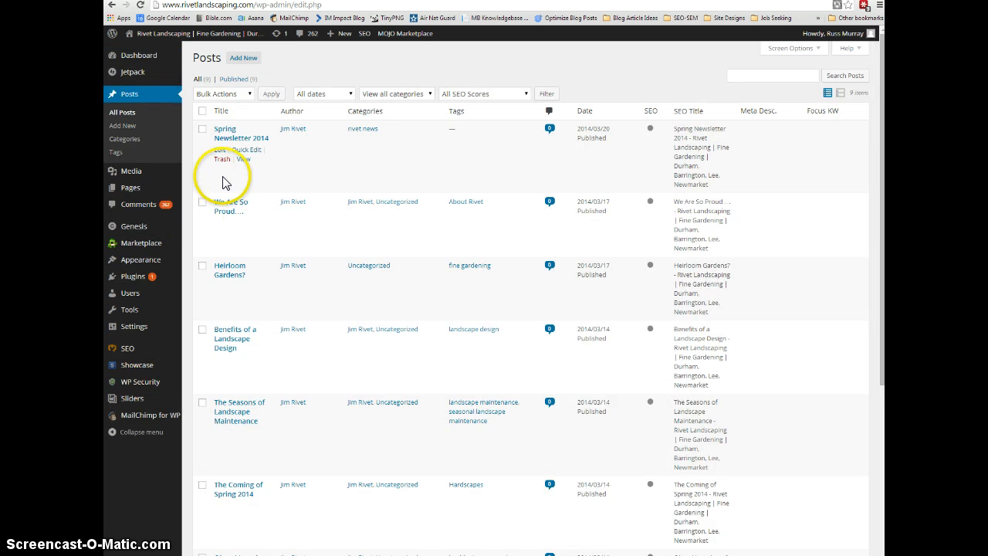
pyautogui.moveTo(401, 233)
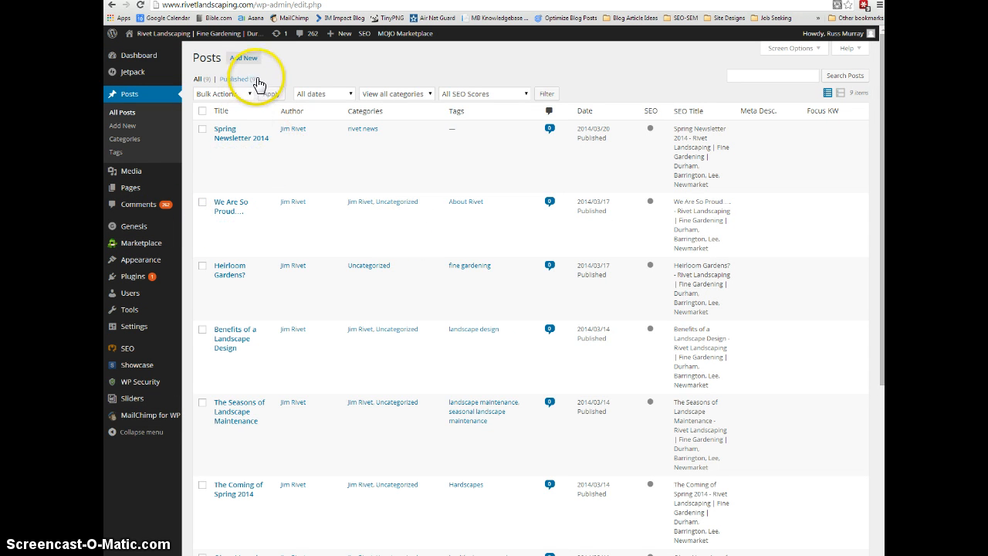
pyautogui.moveTo(264, 260)
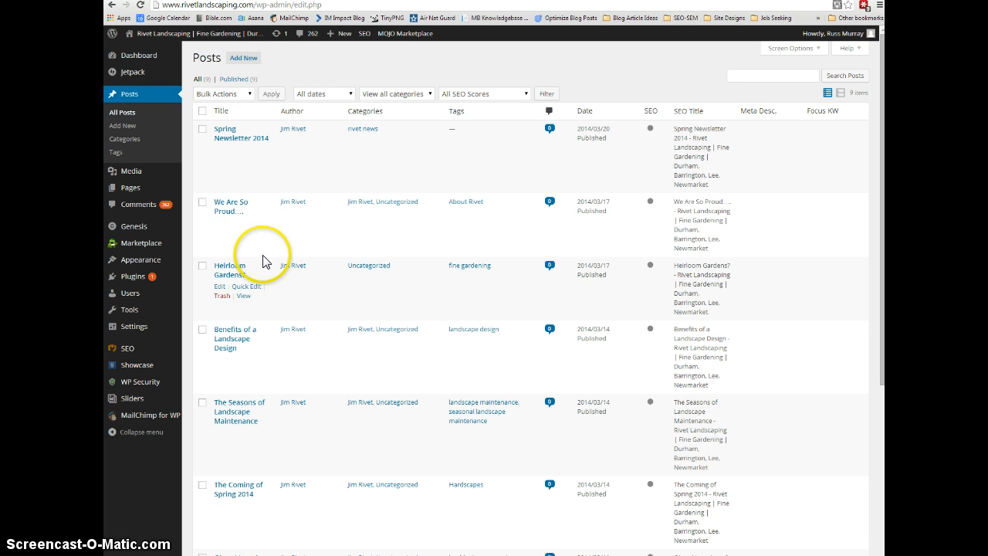
pyautogui.moveTo(247, 218)
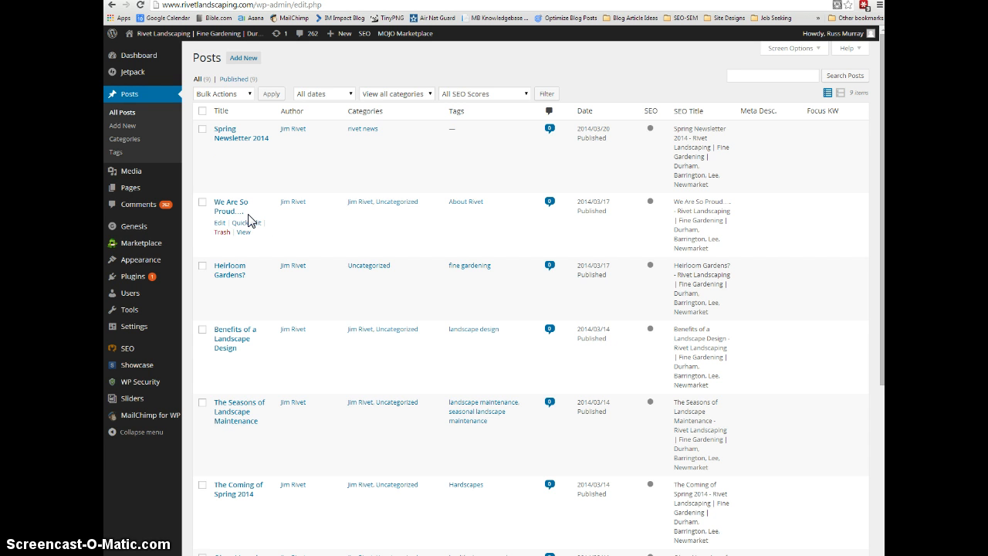
pyautogui.moveTo(252, 249)
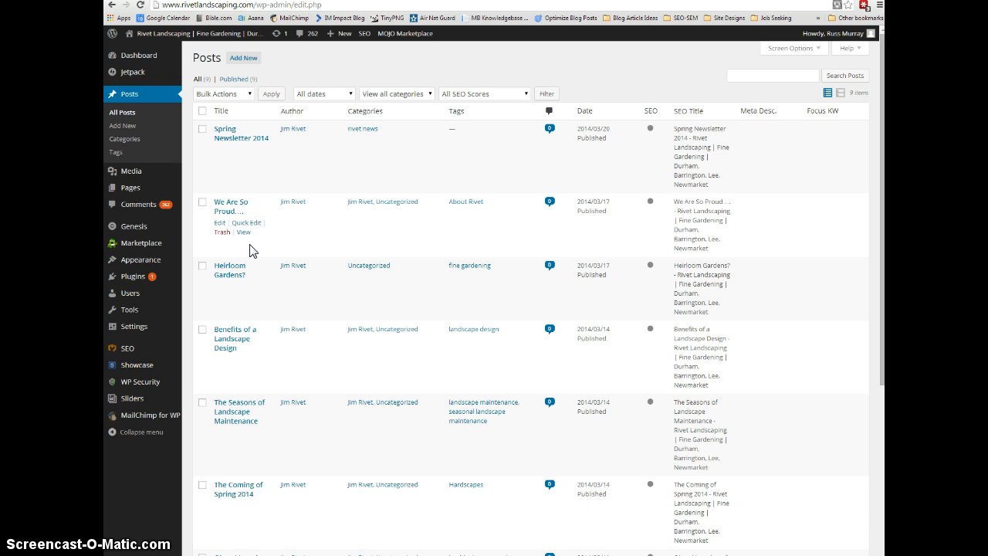
pyautogui.moveTo(276, 185)
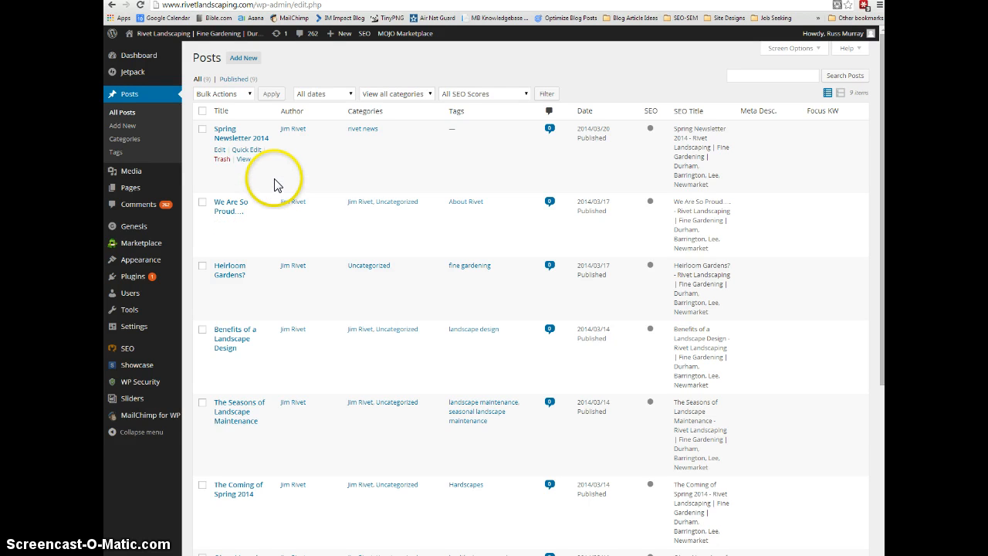
pyautogui.moveTo(230, 214)
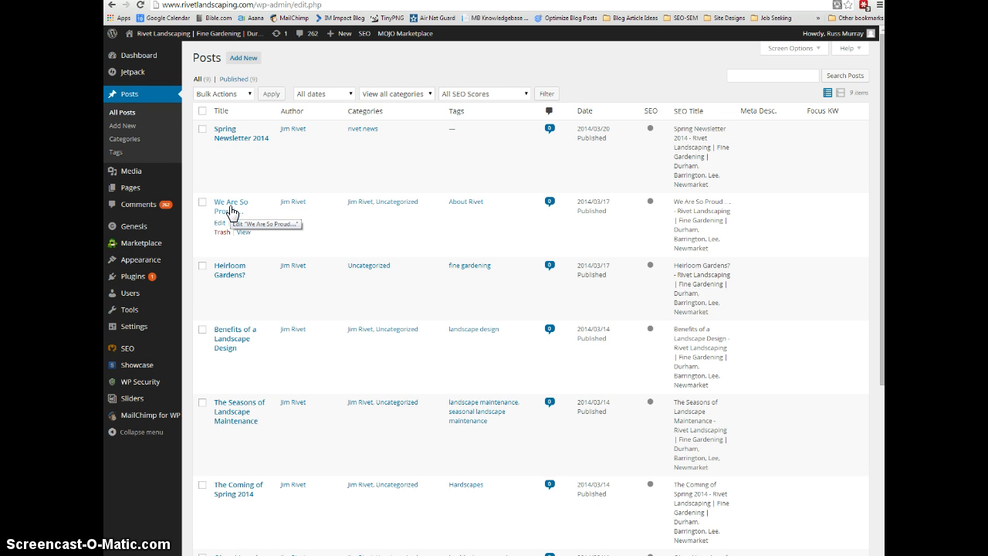
pyautogui.moveTo(230, 214)
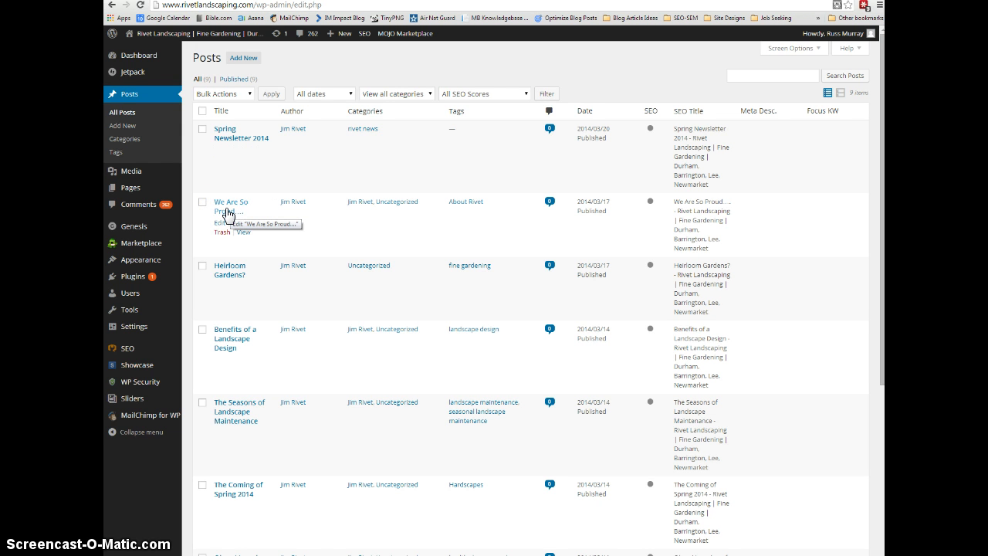
pyautogui.moveTo(315, 230)
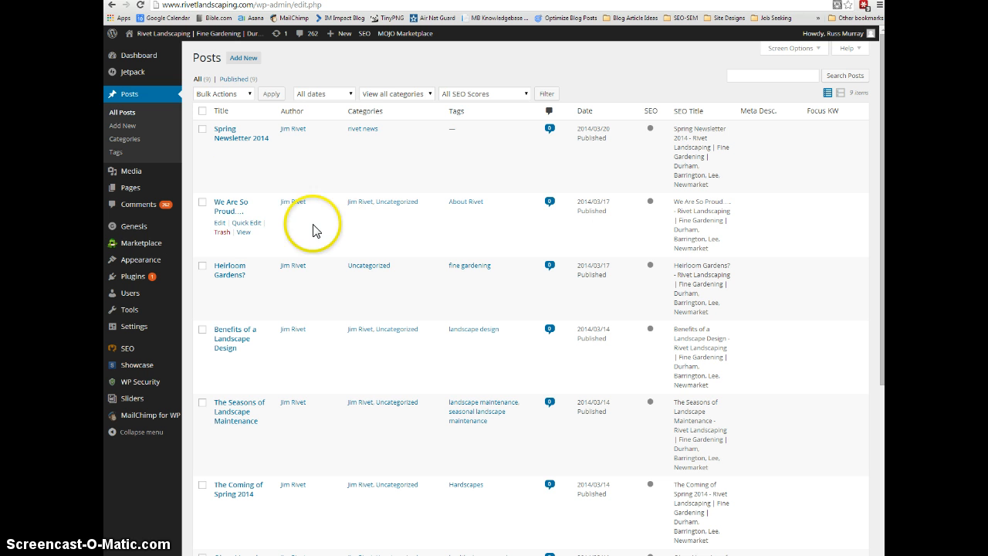
pyautogui.moveTo(222, 214)
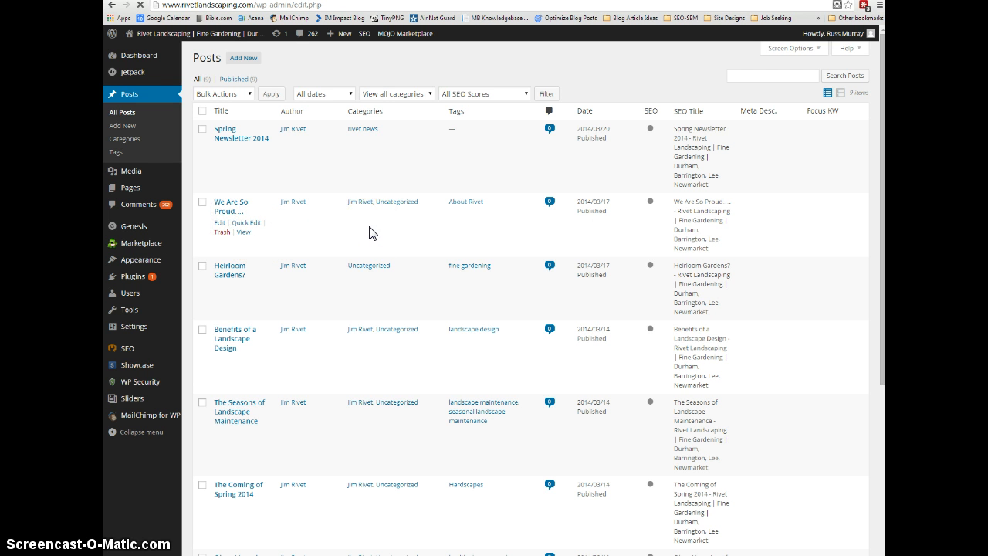
# Open 'We Are So Proud' in the Edit Post screen to review its text and image.
pyautogui.click(230, 206)
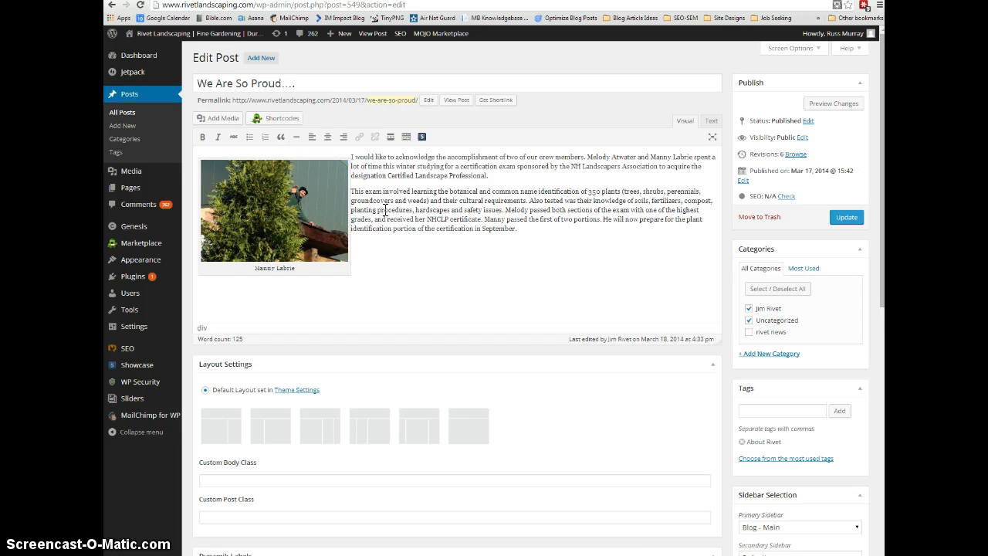
pyautogui.moveTo(426, 219)
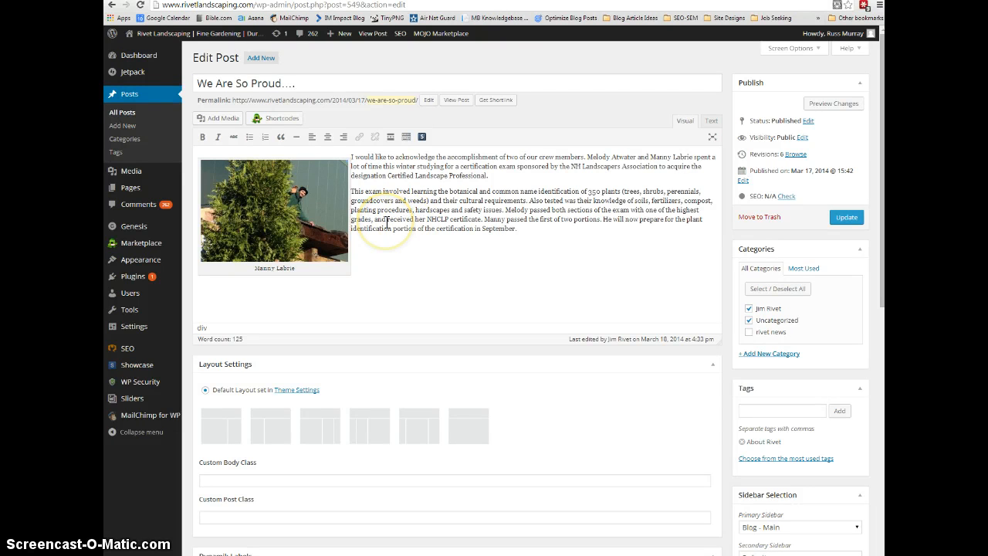
pyautogui.moveTo(422, 223)
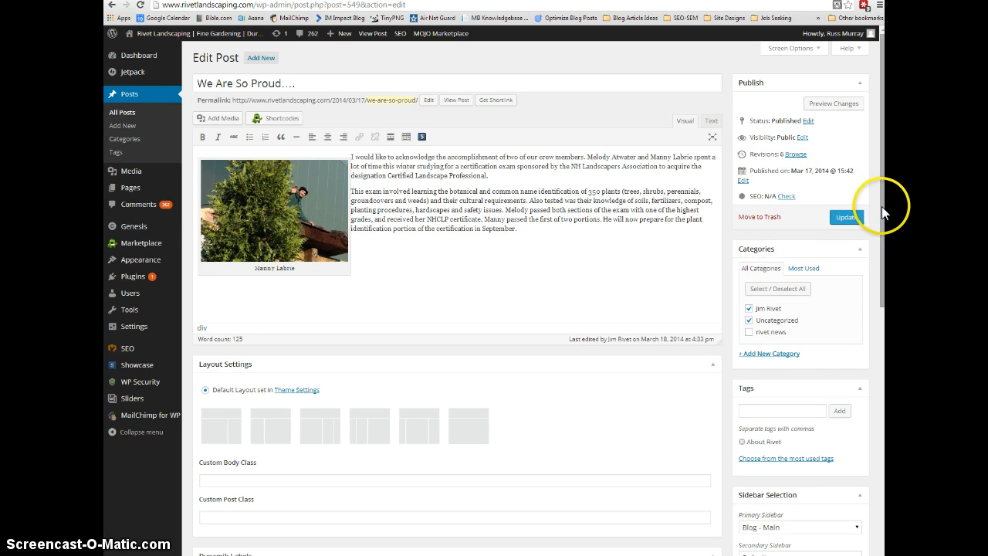
pyautogui.scroll(-3)
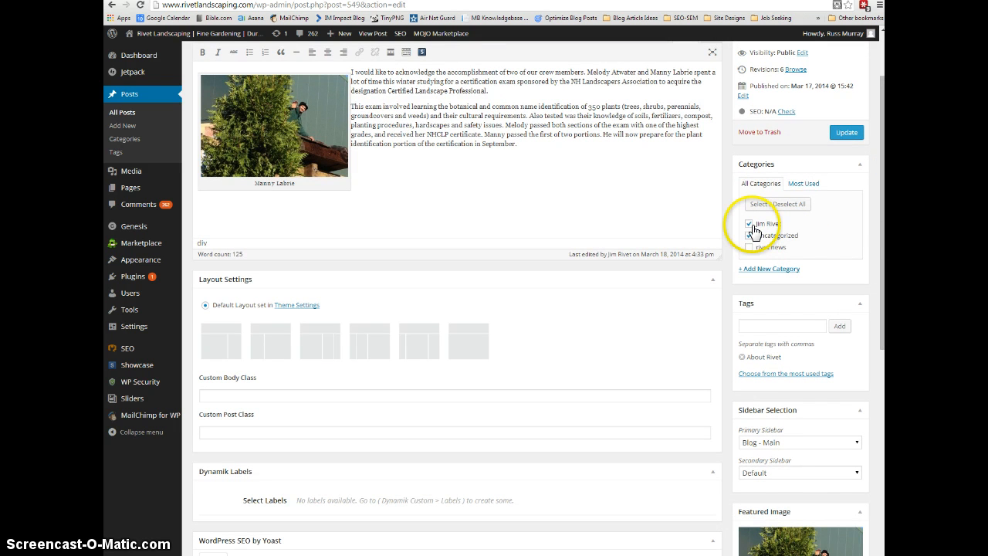
pyautogui.click(745, 235)
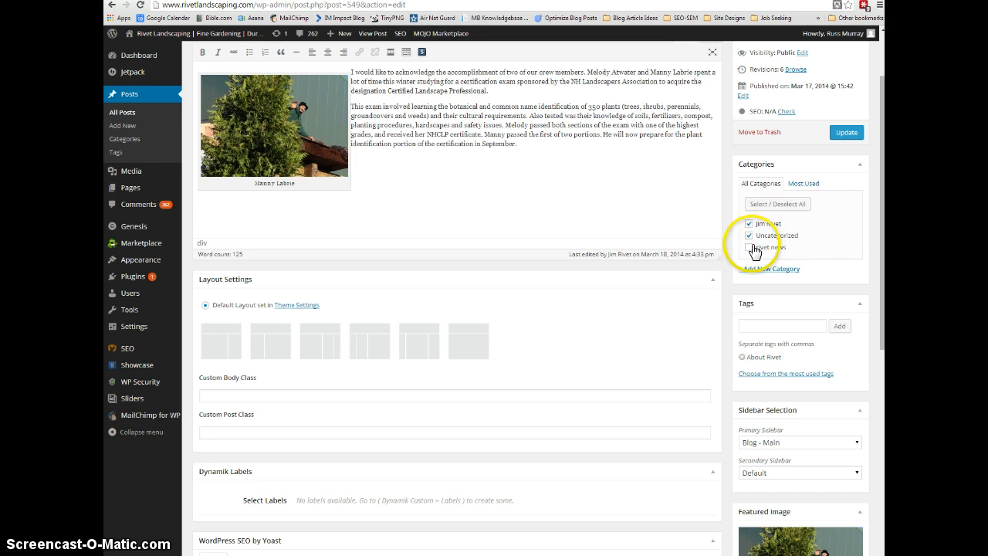
pyautogui.click(747, 234)
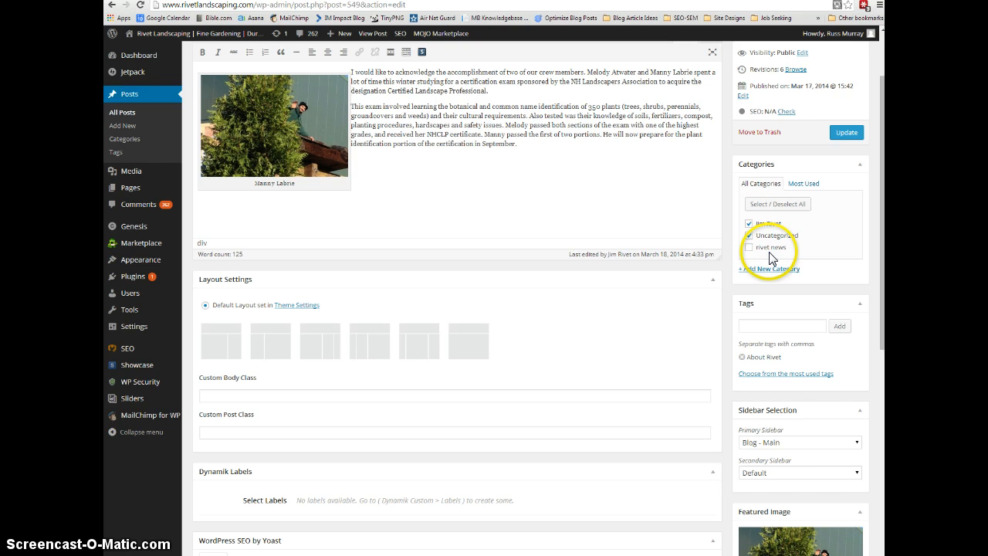
pyautogui.click(748, 235)
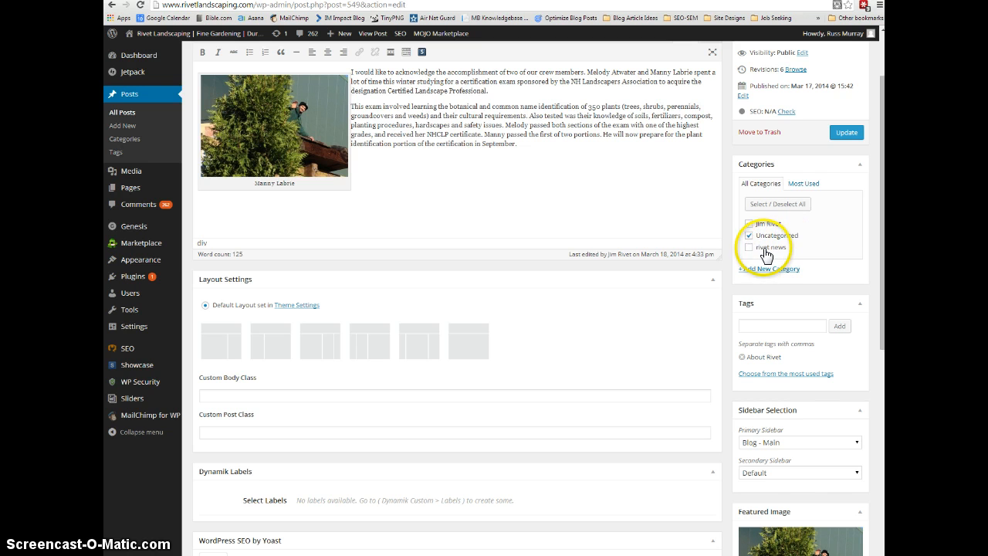
pyautogui.click(750, 223)
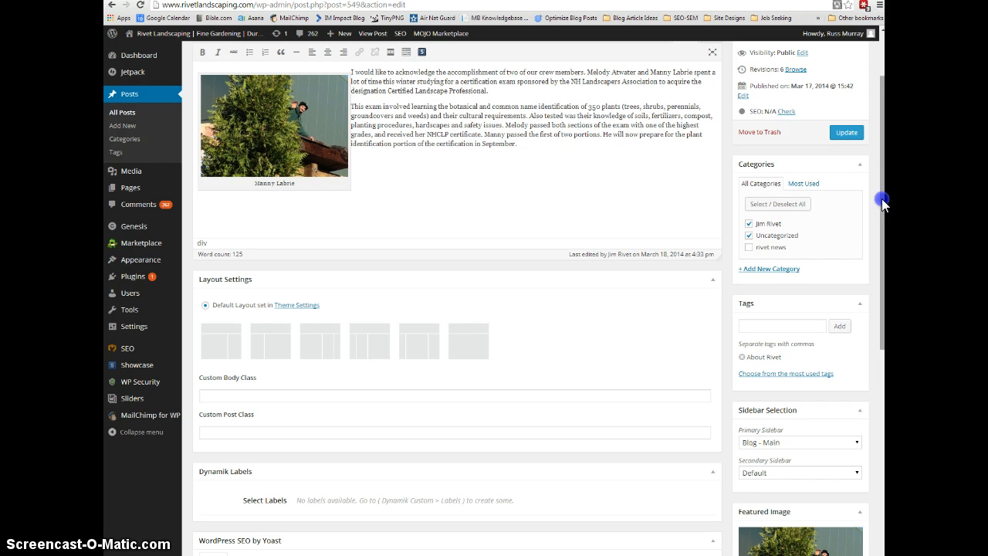
pyautogui.scroll(-3)
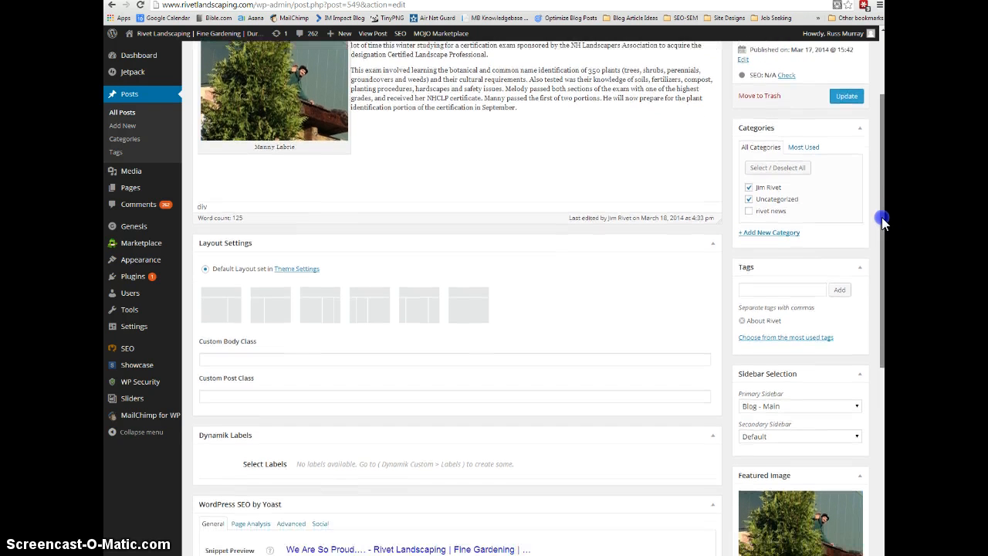
pyautogui.scroll(-3)
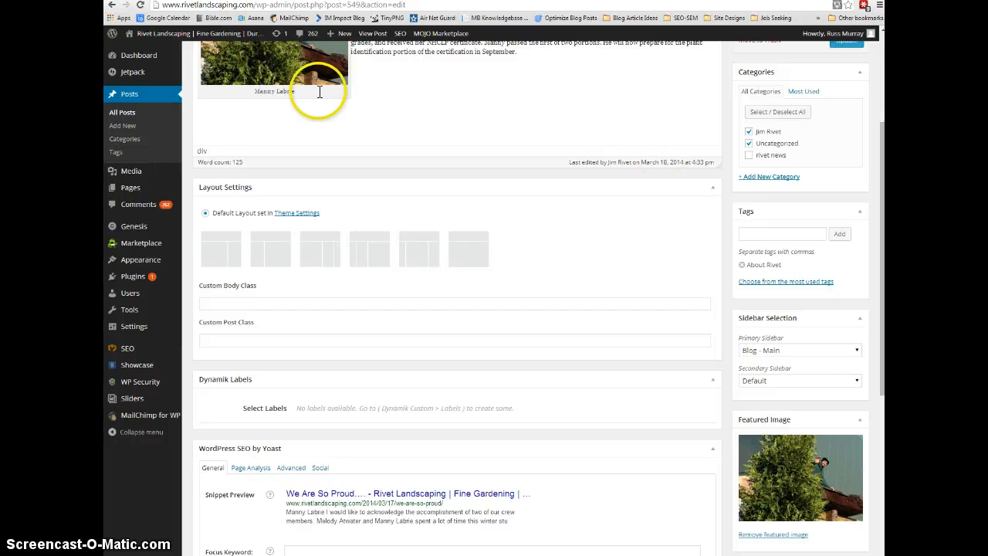
pyautogui.moveTo(478, 100)
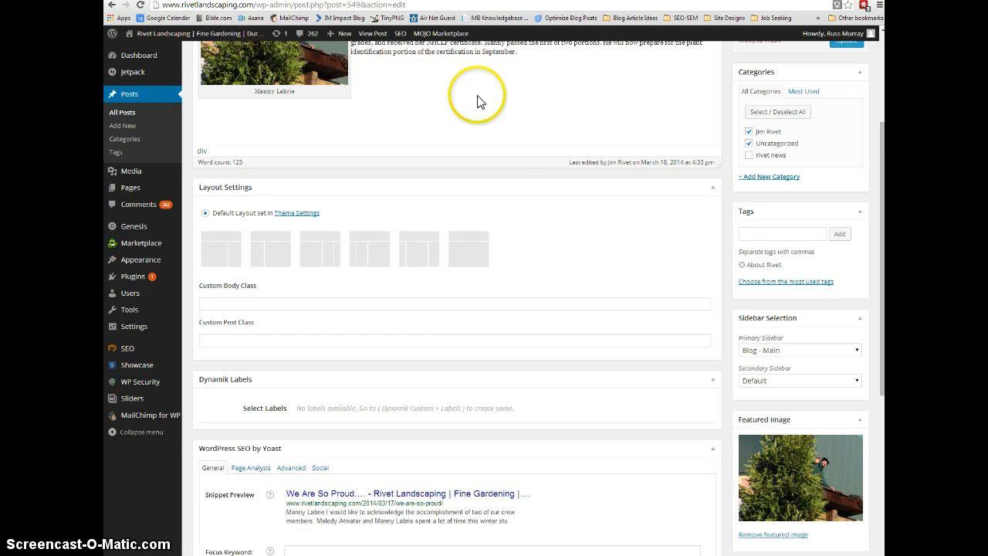
pyautogui.click(781, 233)
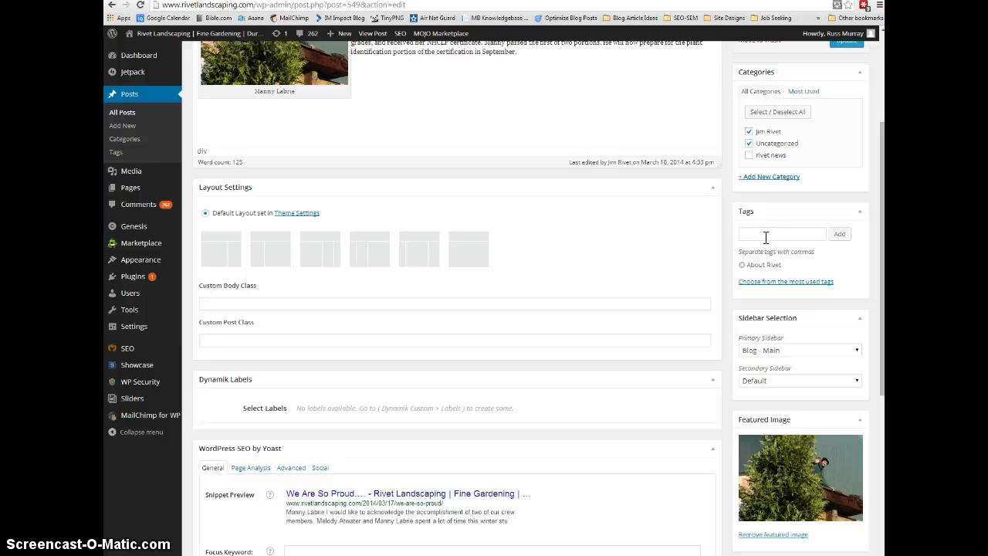
pyautogui.moveTo(768, 235)
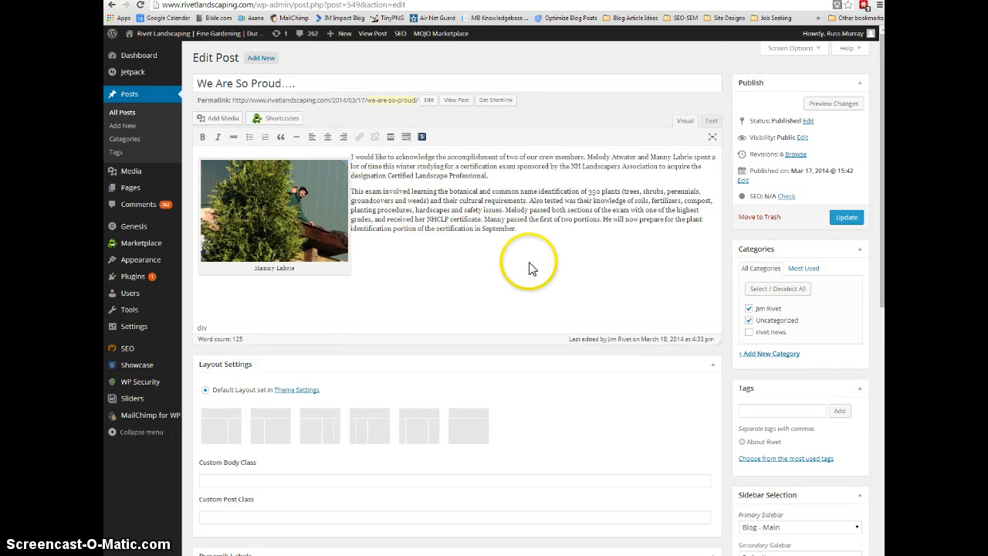
# Add the 'accomplishments' tag to the post in the Tags box.
pyautogui.scroll(-3)
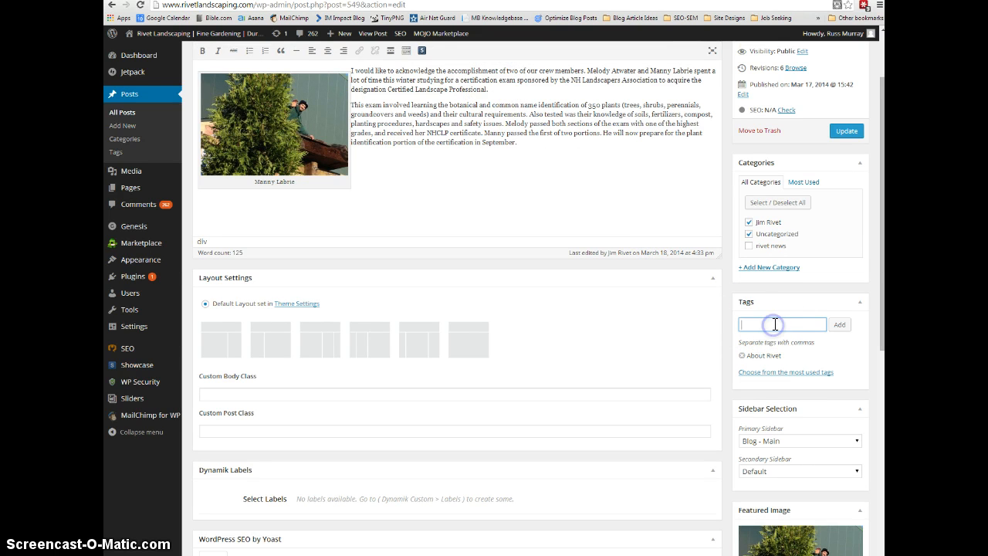
pyautogui.write('accomplis')
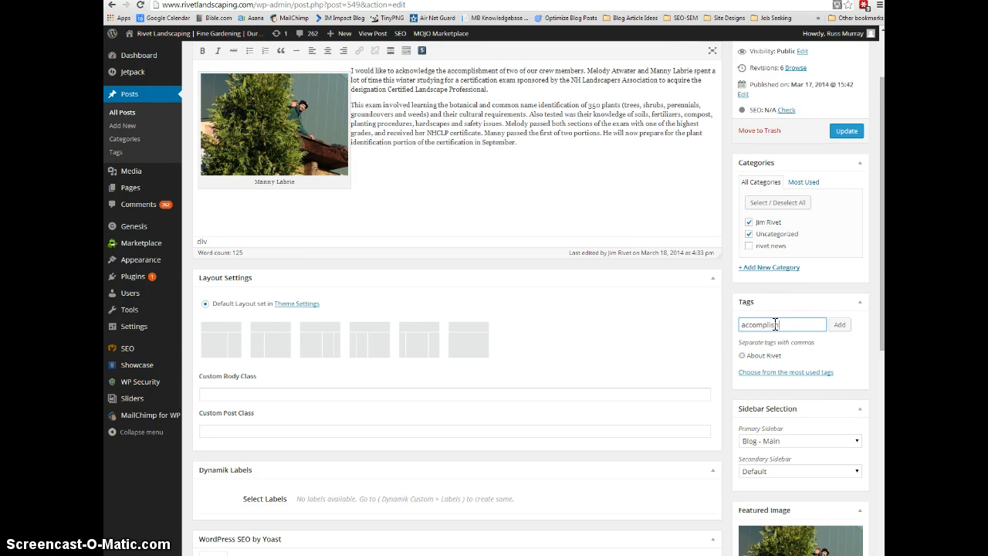
pyautogui.click(838, 324)
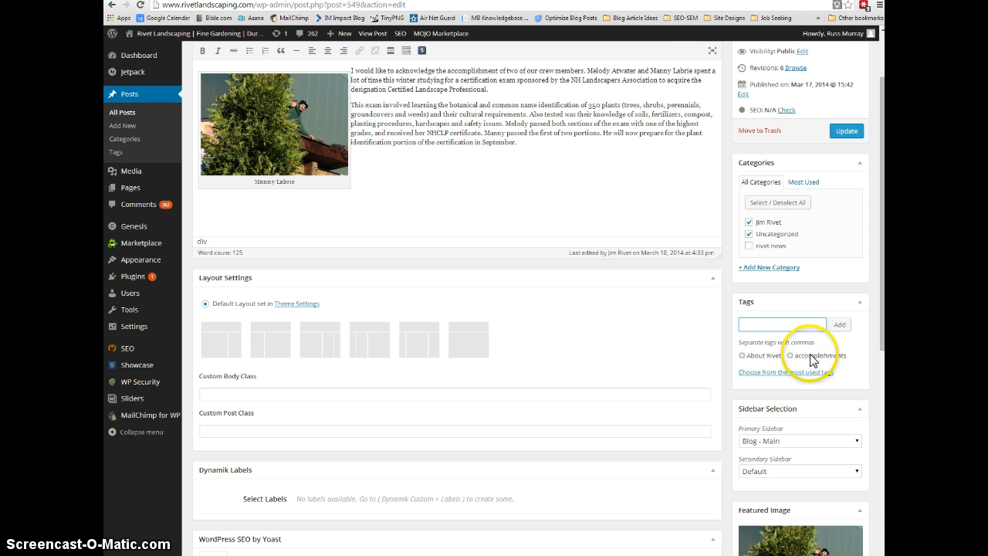
pyautogui.scroll(-3)
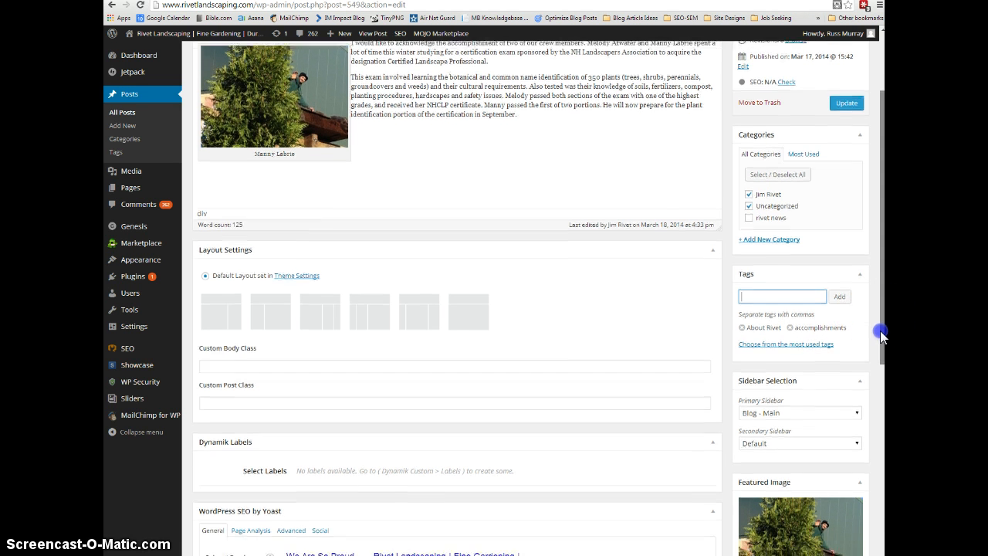
pyautogui.scroll(-3)
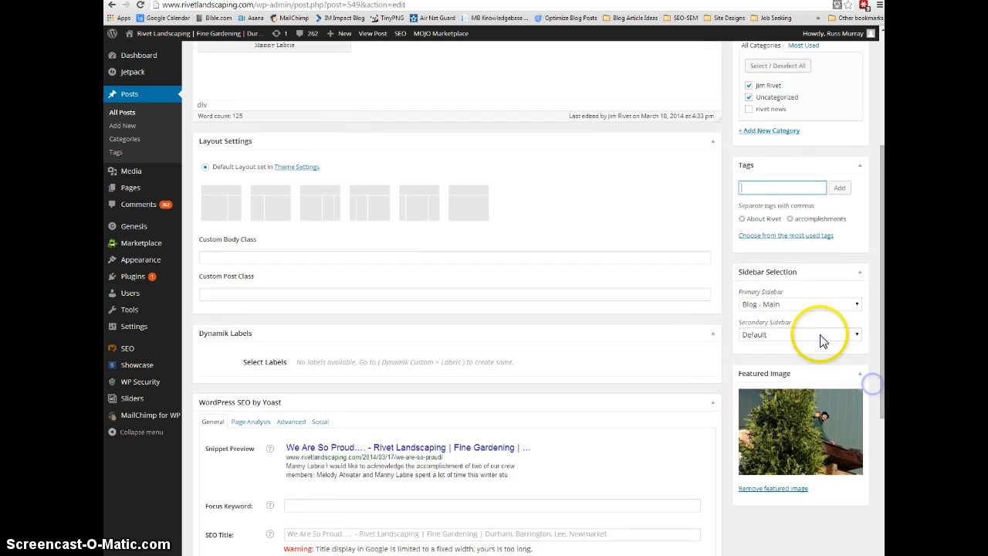
pyautogui.moveTo(770, 280)
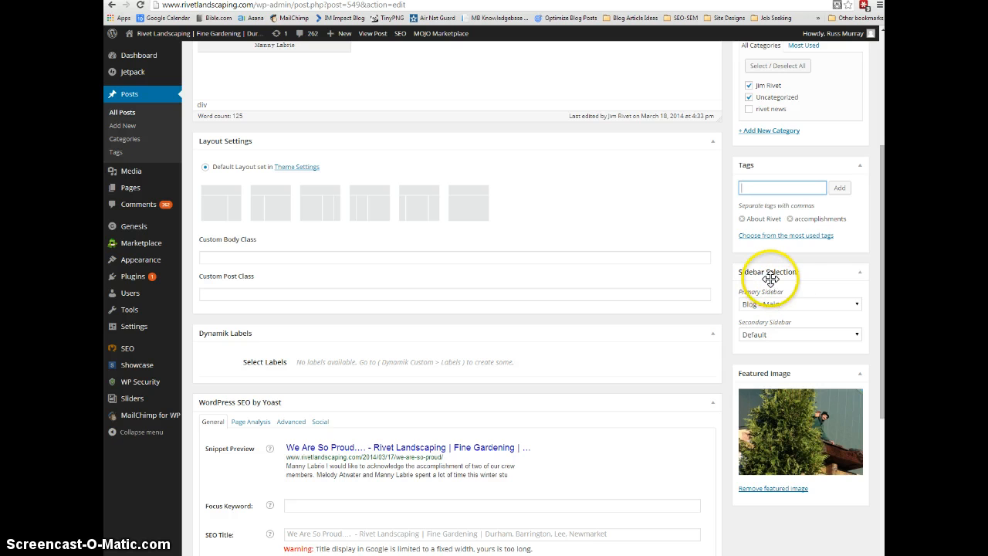
pyautogui.moveTo(856, 305)
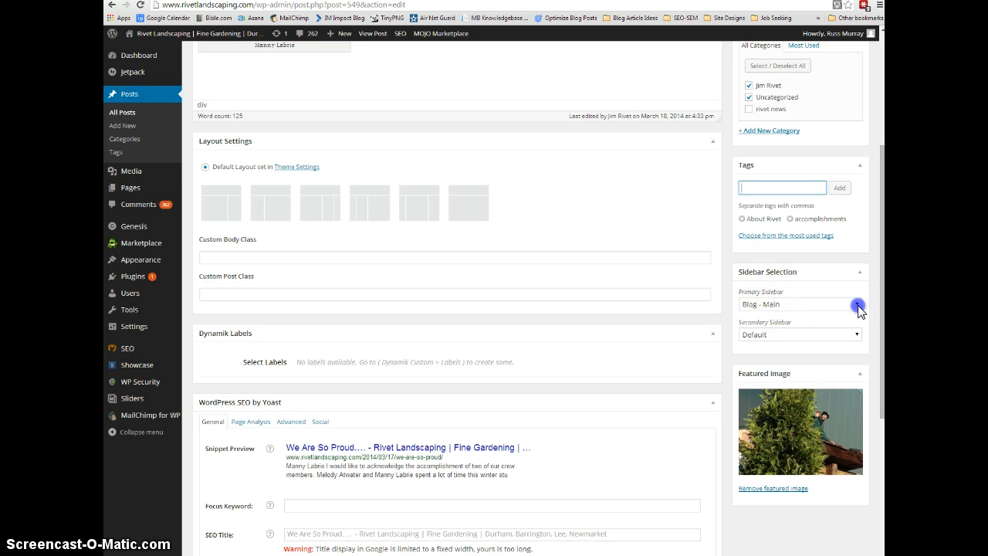
pyautogui.click(799, 303)
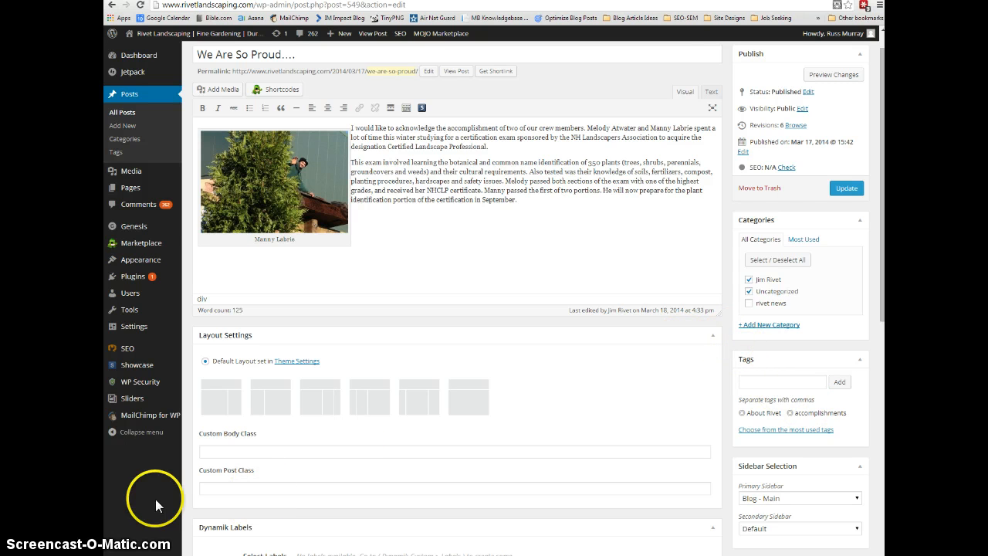
pyautogui.scroll(-3)
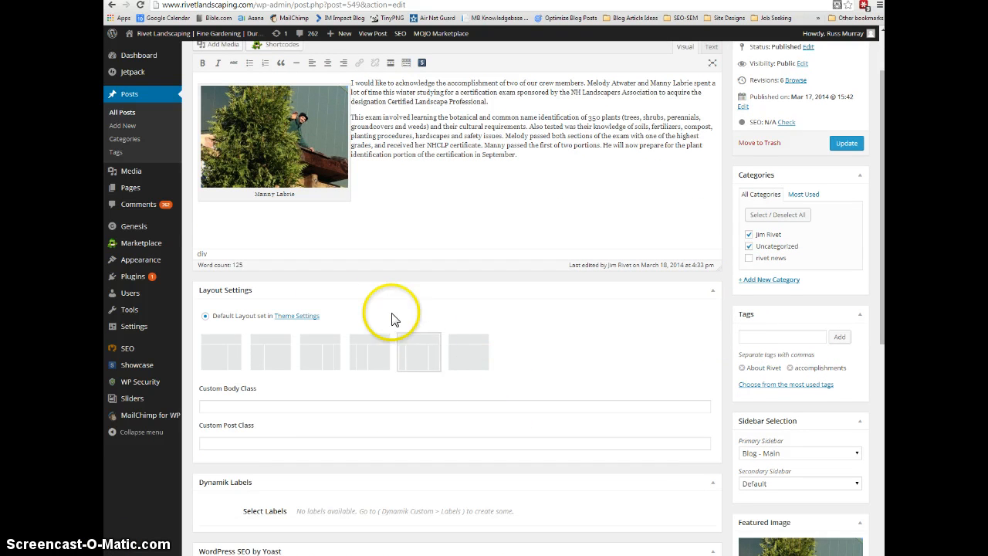
pyautogui.scroll(-3)
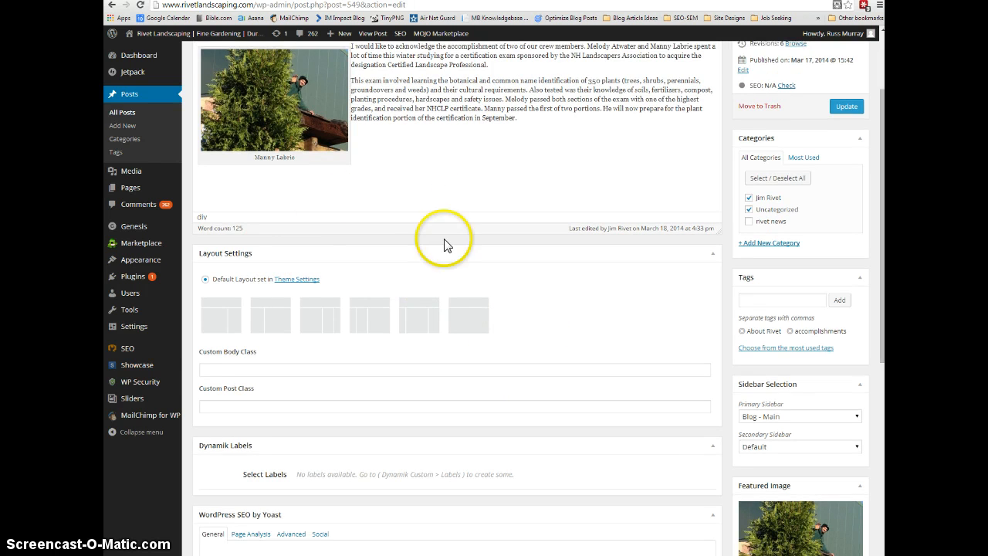
pyautogui.scroll(-3)
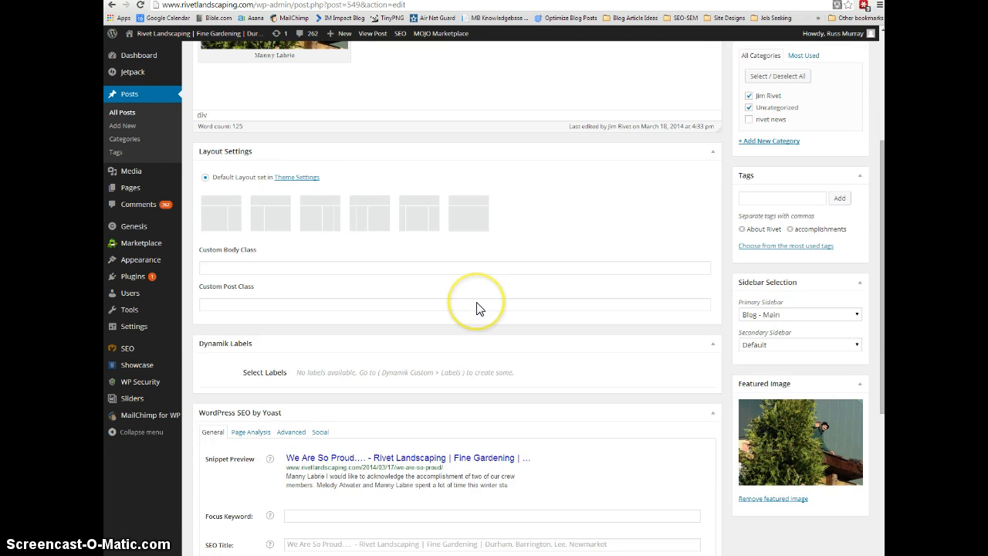
pyautogui.scroll(-3)
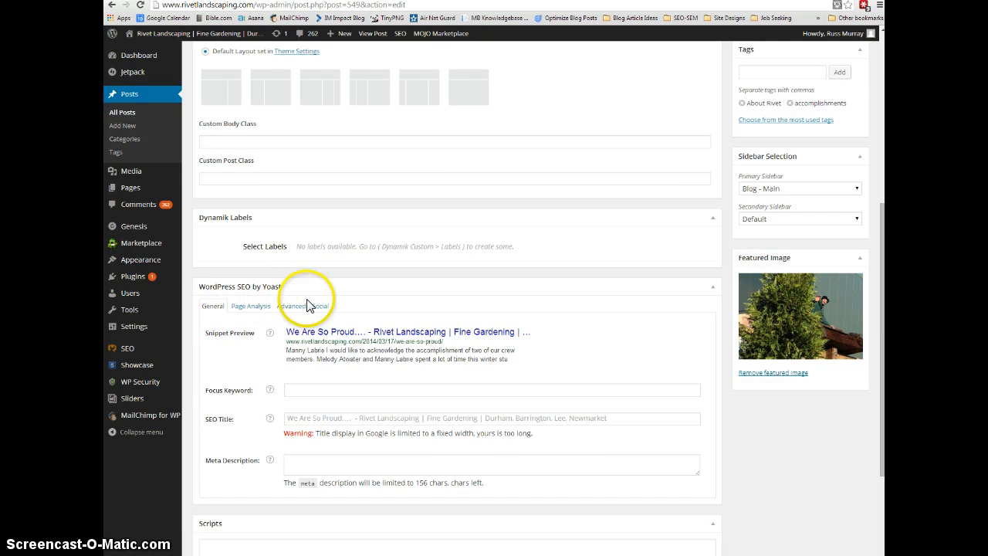
pyautogui.scroll(-3)
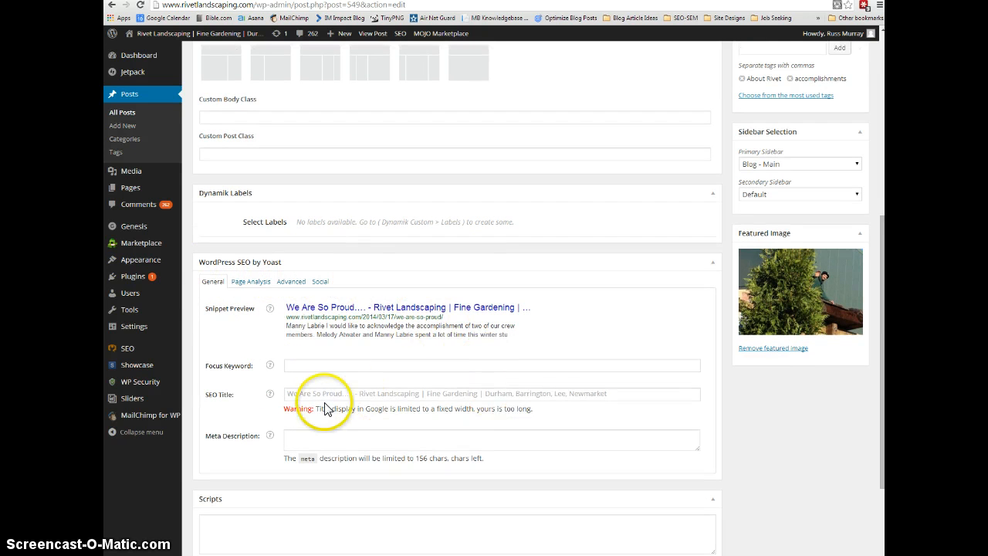
pyautogui.moveTo(314, 357)
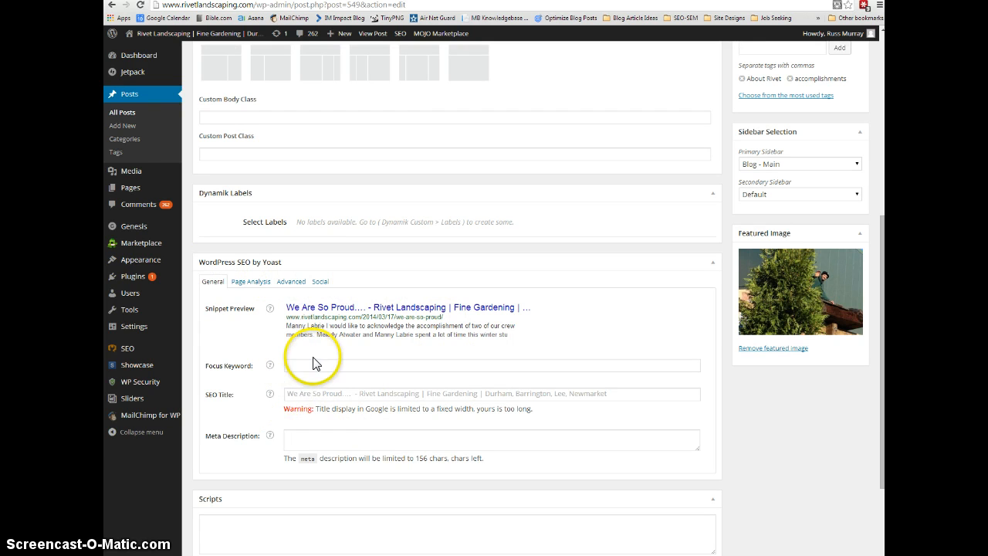
pyautogui.moveTo(311, 406)
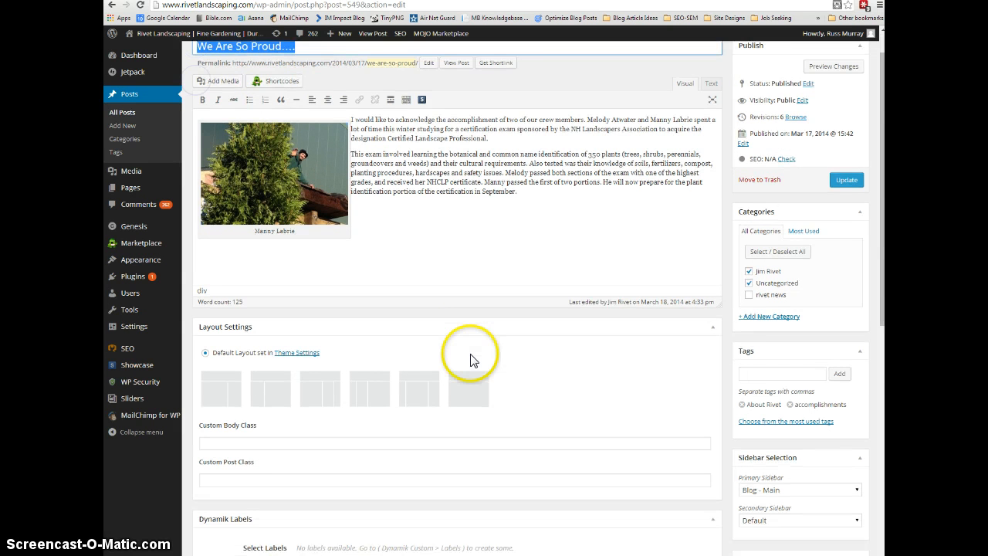
pyautogui.scroll(-3)
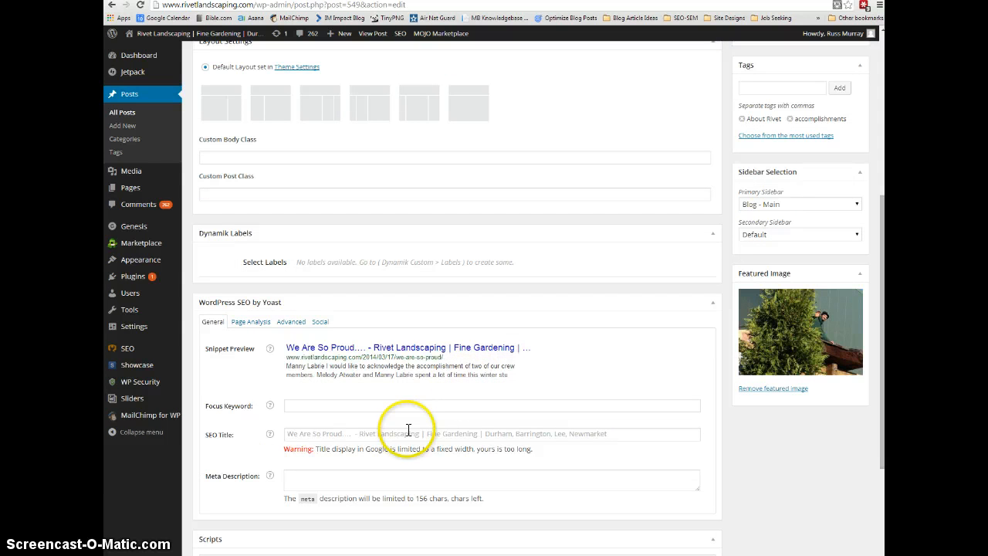
pyautogui.moveTo(574, 446)
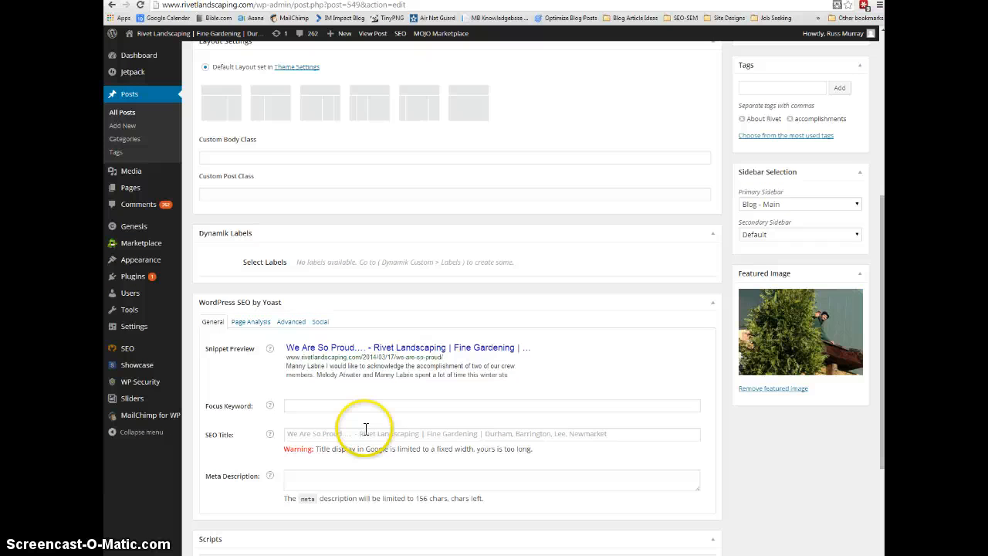
pyautogui.moveTo(359, 437)
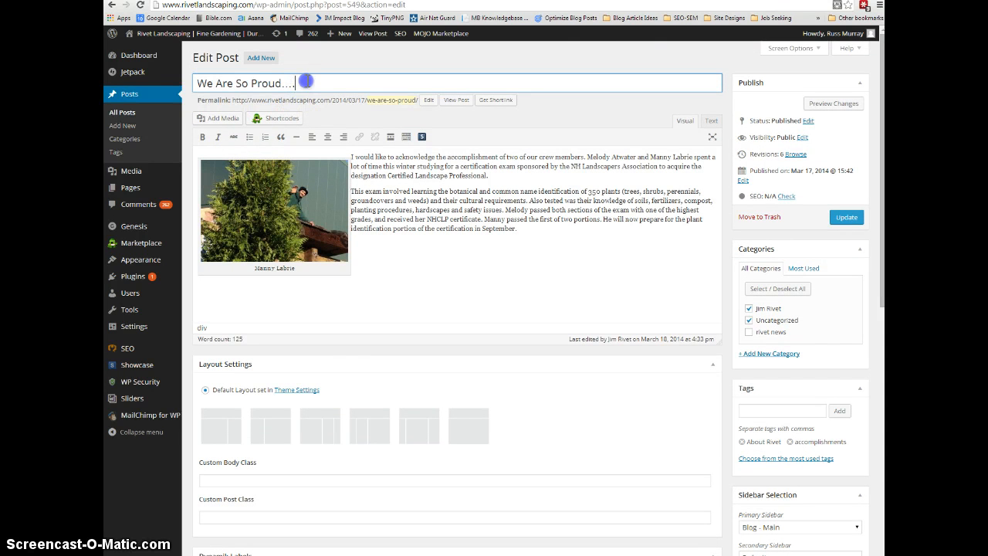
pyautogui.scroll(-3)
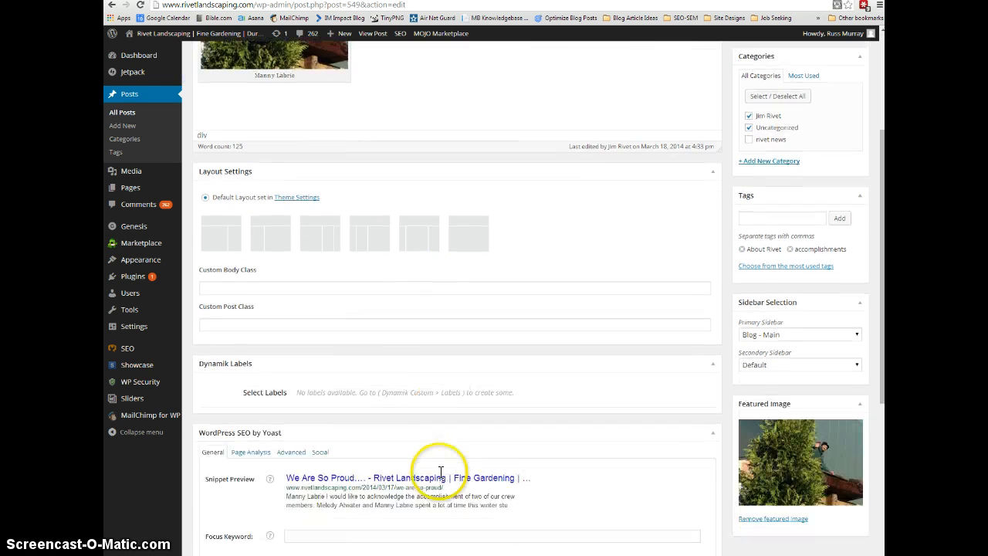
pyautogui.scroll(-3)
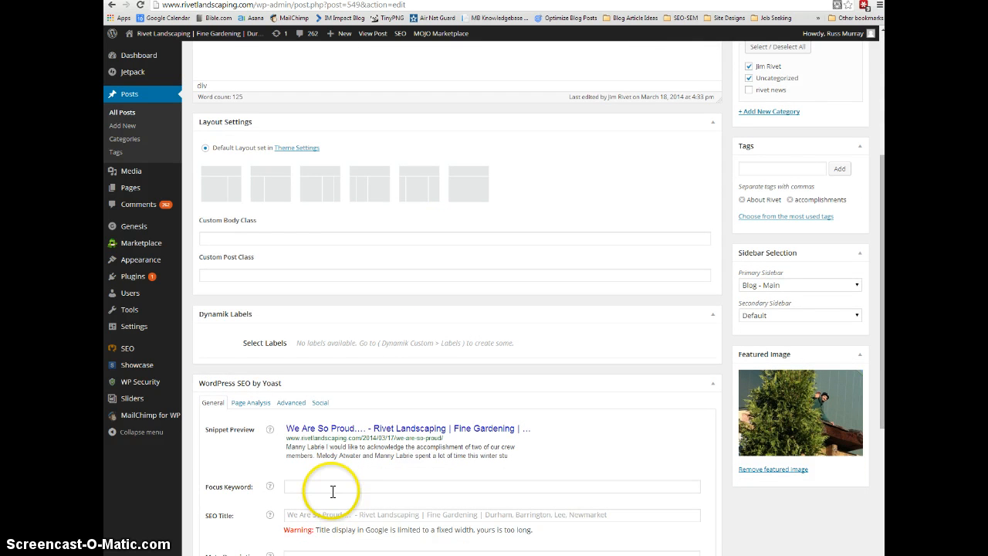
pyautogui.moveTo(331, 478)
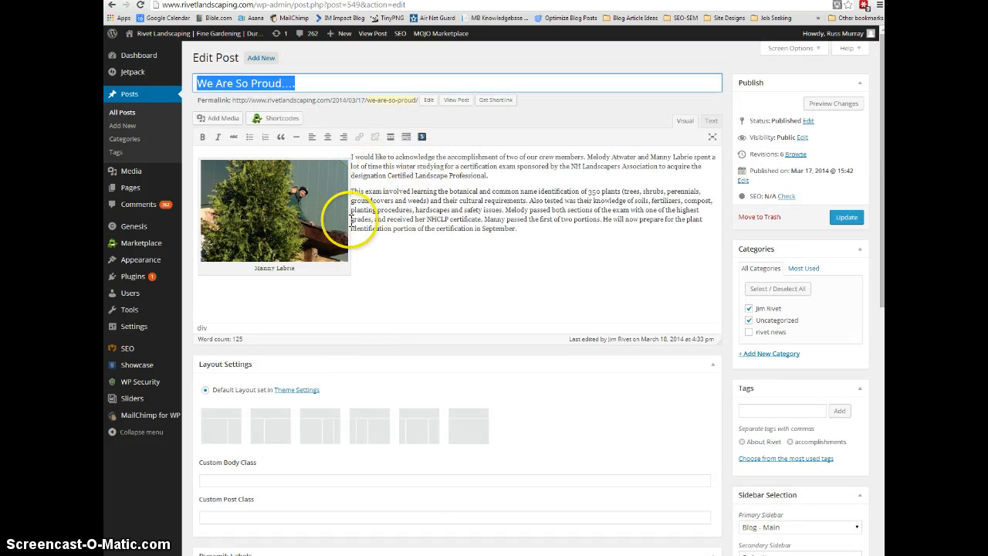
pyautogui.scroll(-3)
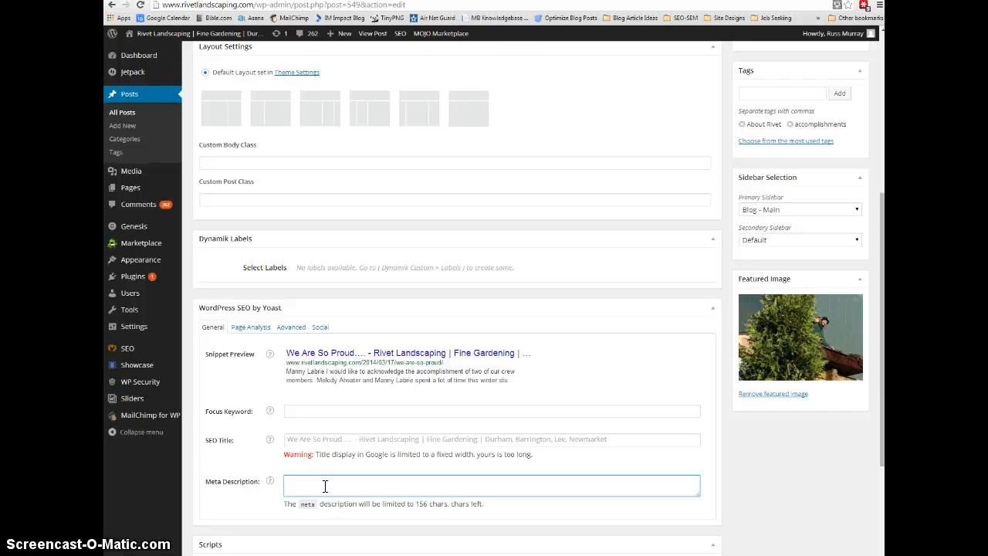
pyautogui.click(492, 486)
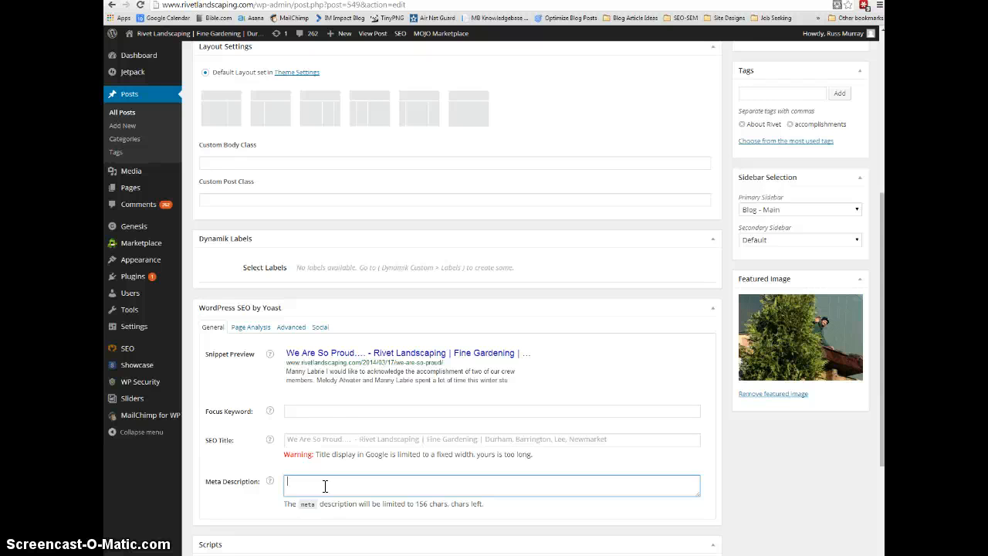
pyautogui.click(325, 486)
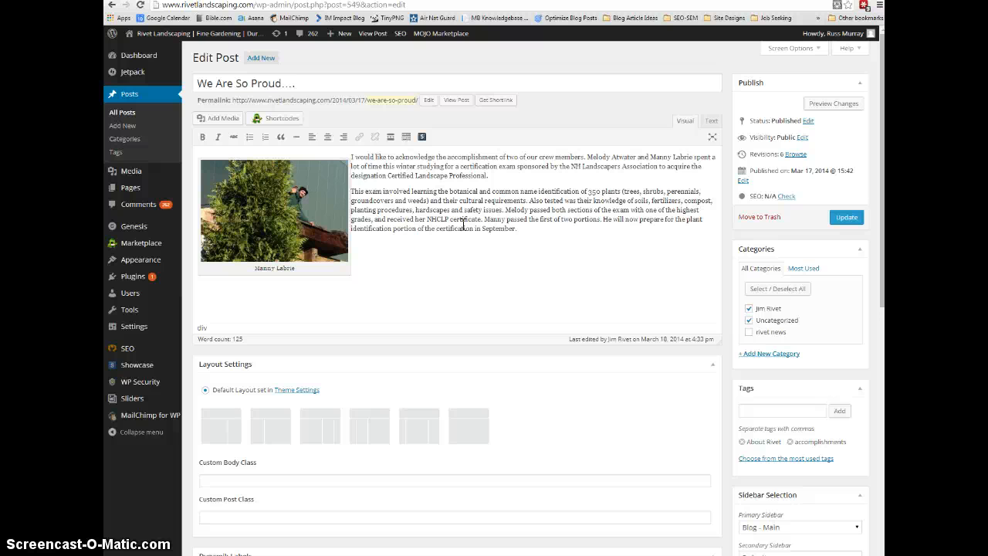
pyautogui.moveTo(146, 540)
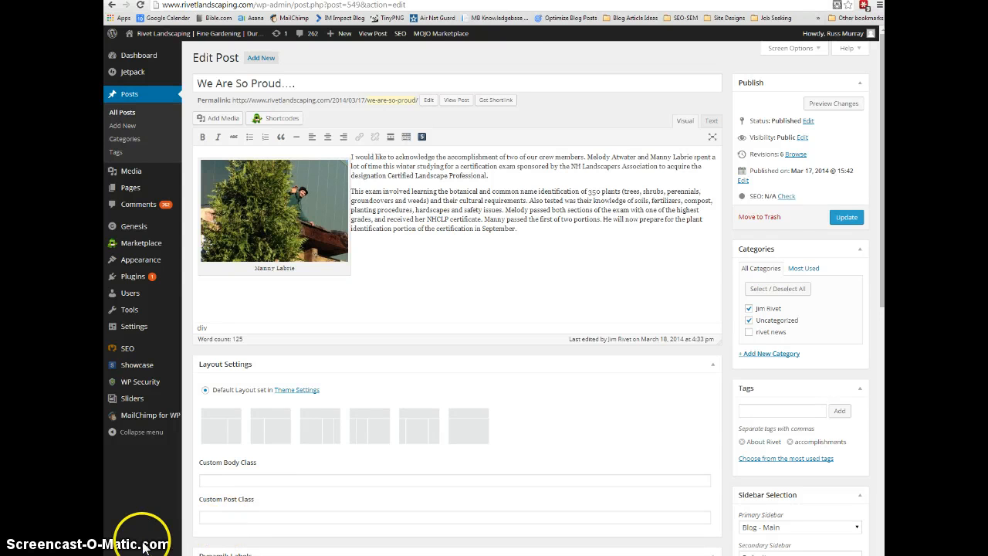